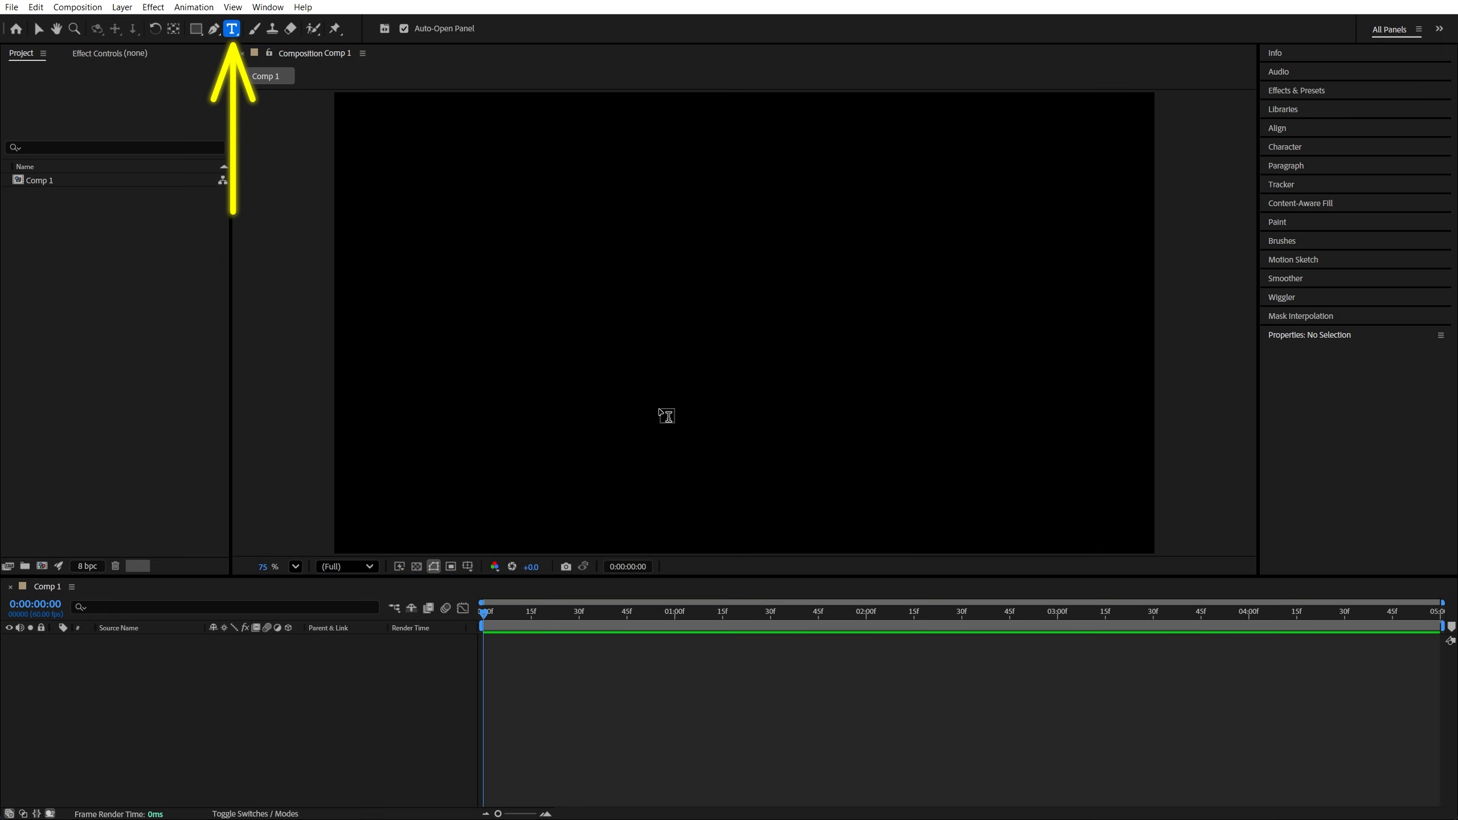
# Type 'Just a random sentence' as a white text layer in the composition's upper right
pyautogui.write('Just a random sentence')
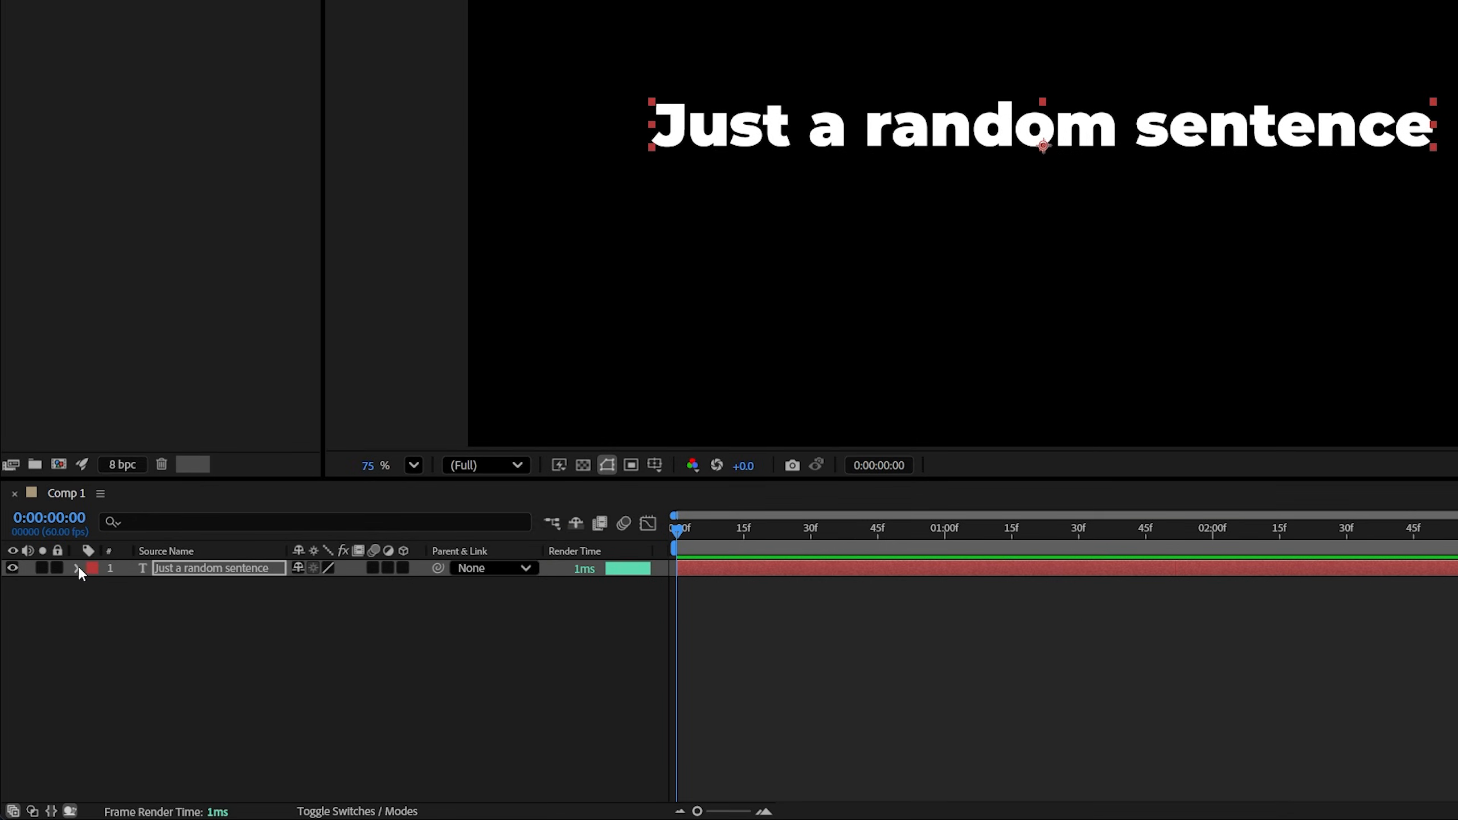
# Add a text animator with Position 0,424 and Opacity 0% to hide the letters
pyautogui.click(416, 586)
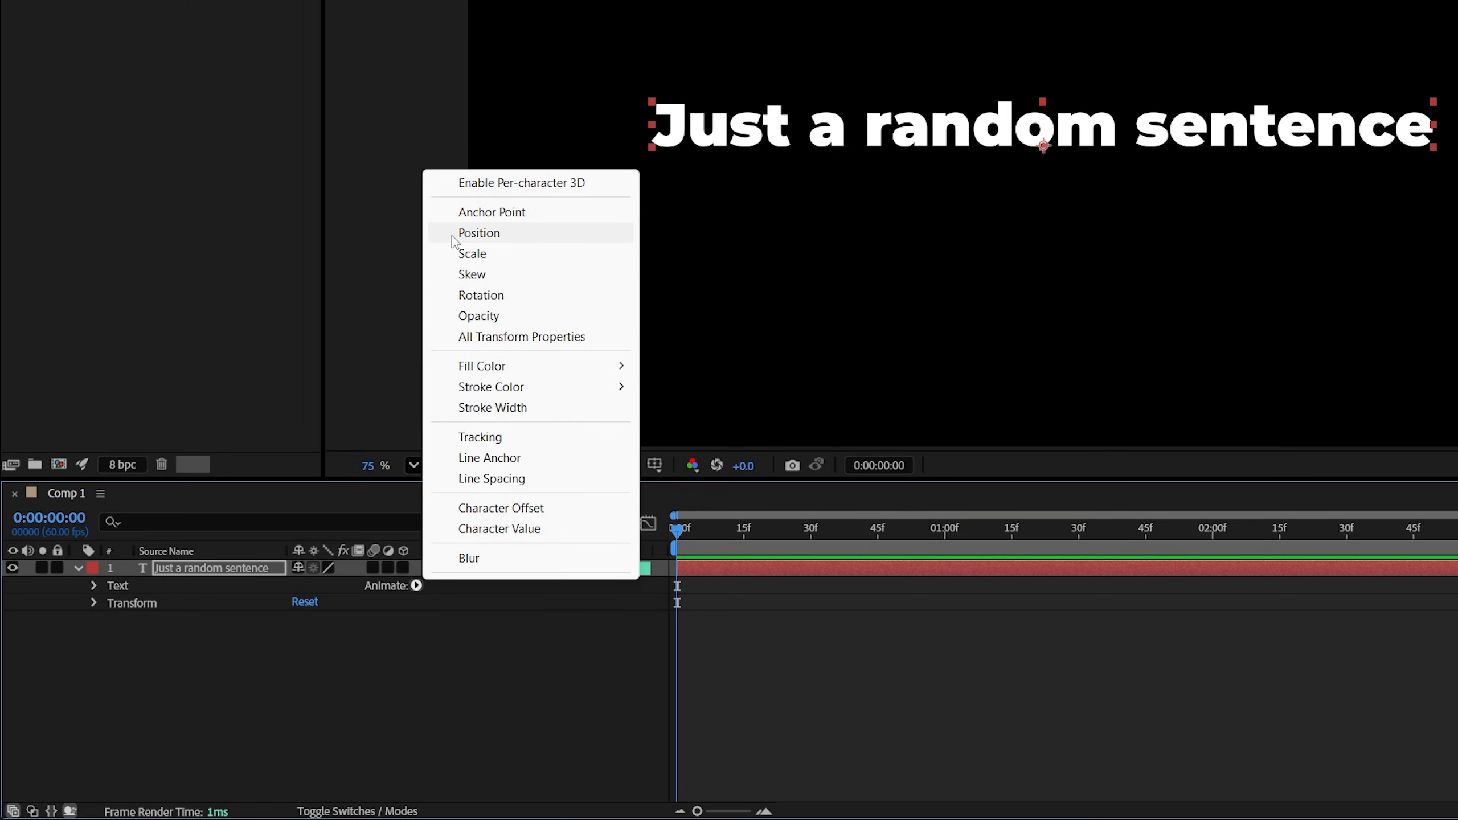
pyautogui.click(479, 232)
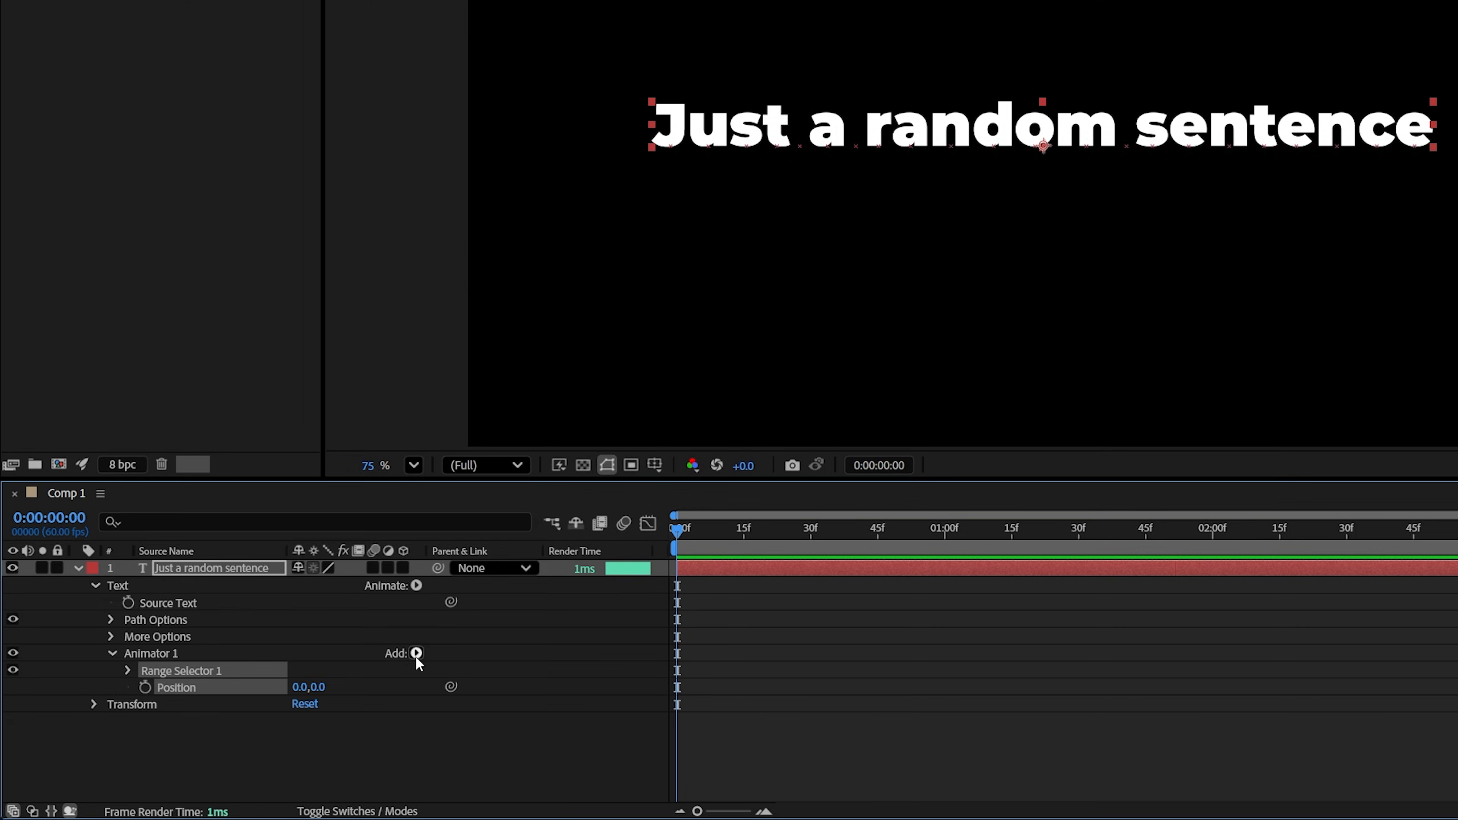
pyautogui.click(416, 652)
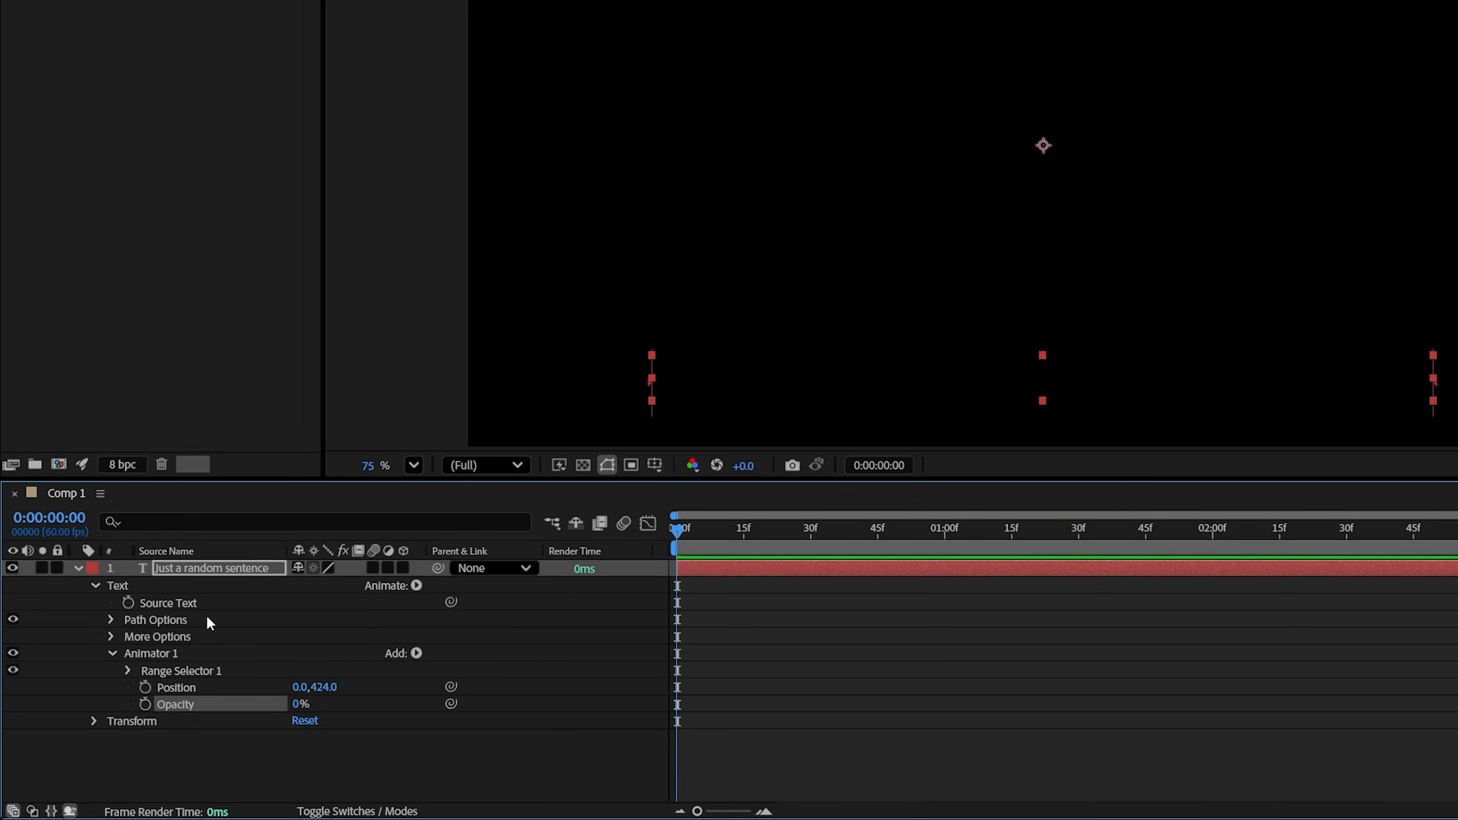
# Keyframe Range Selector 1 Offset from 0s to 100% at 3 seconds
pyautogui.click(127, 670)
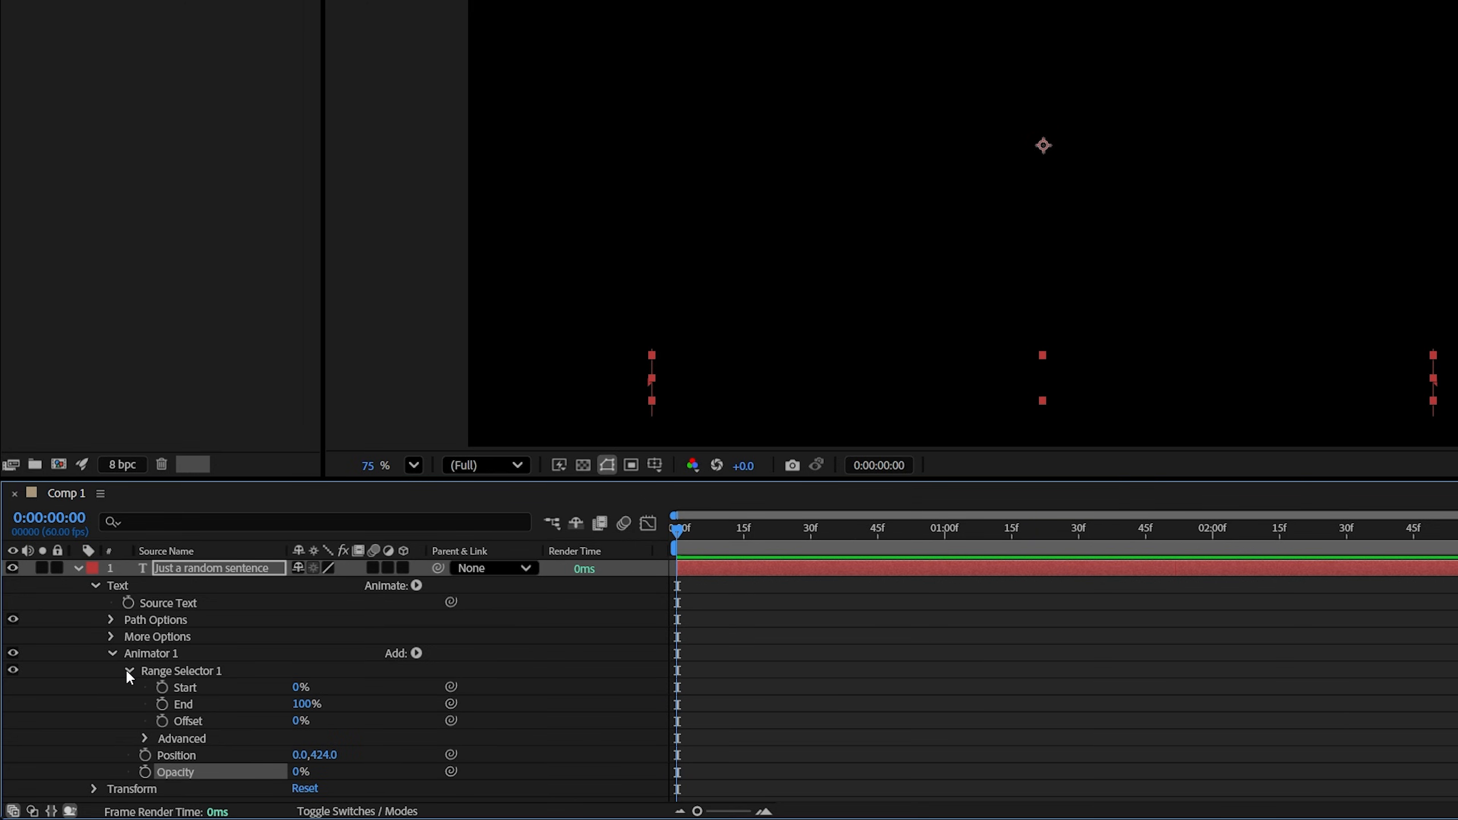
pyautogui.click(130, 672)
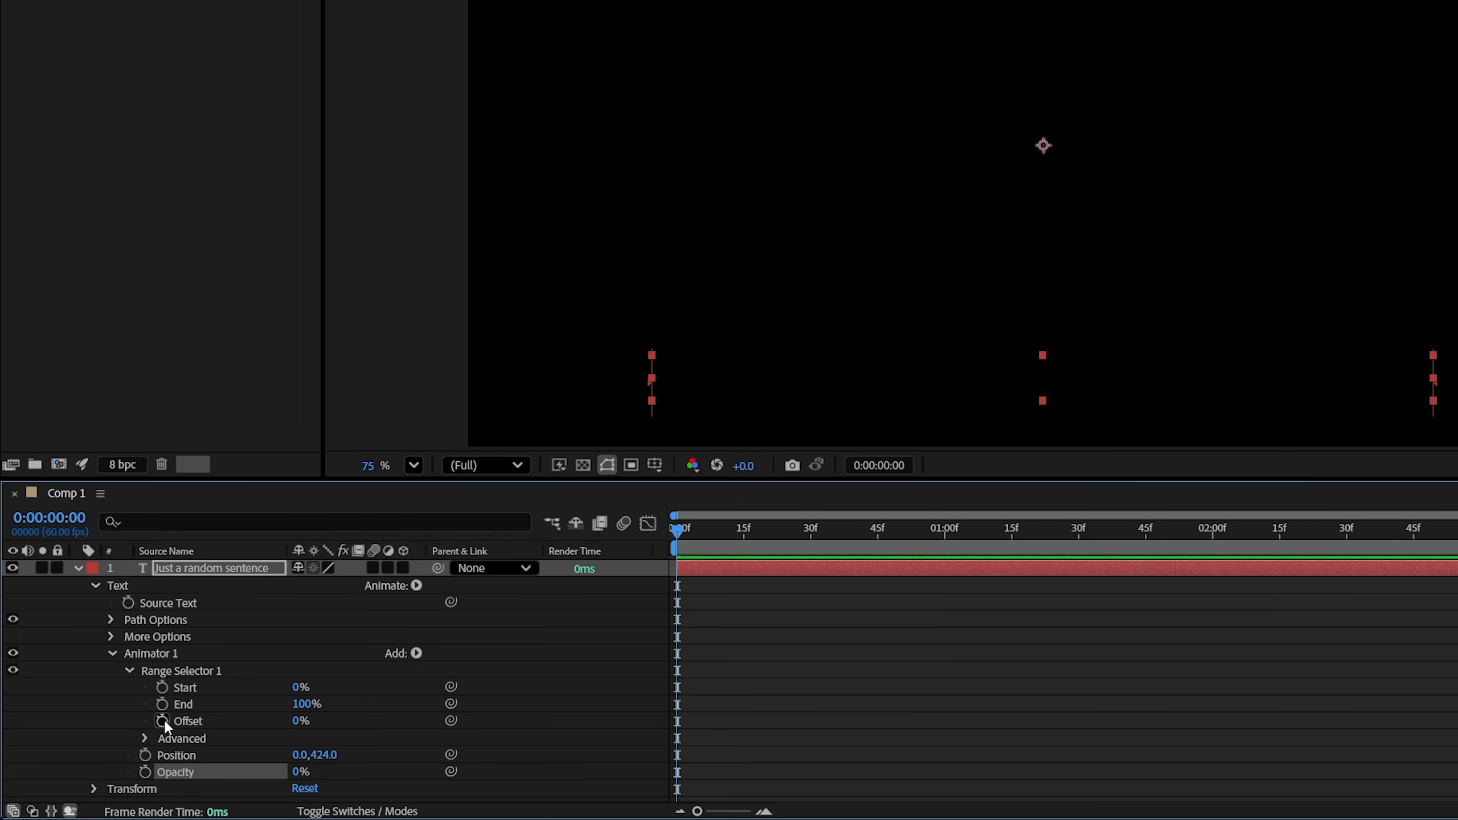
pyautogui.click(146, 720)
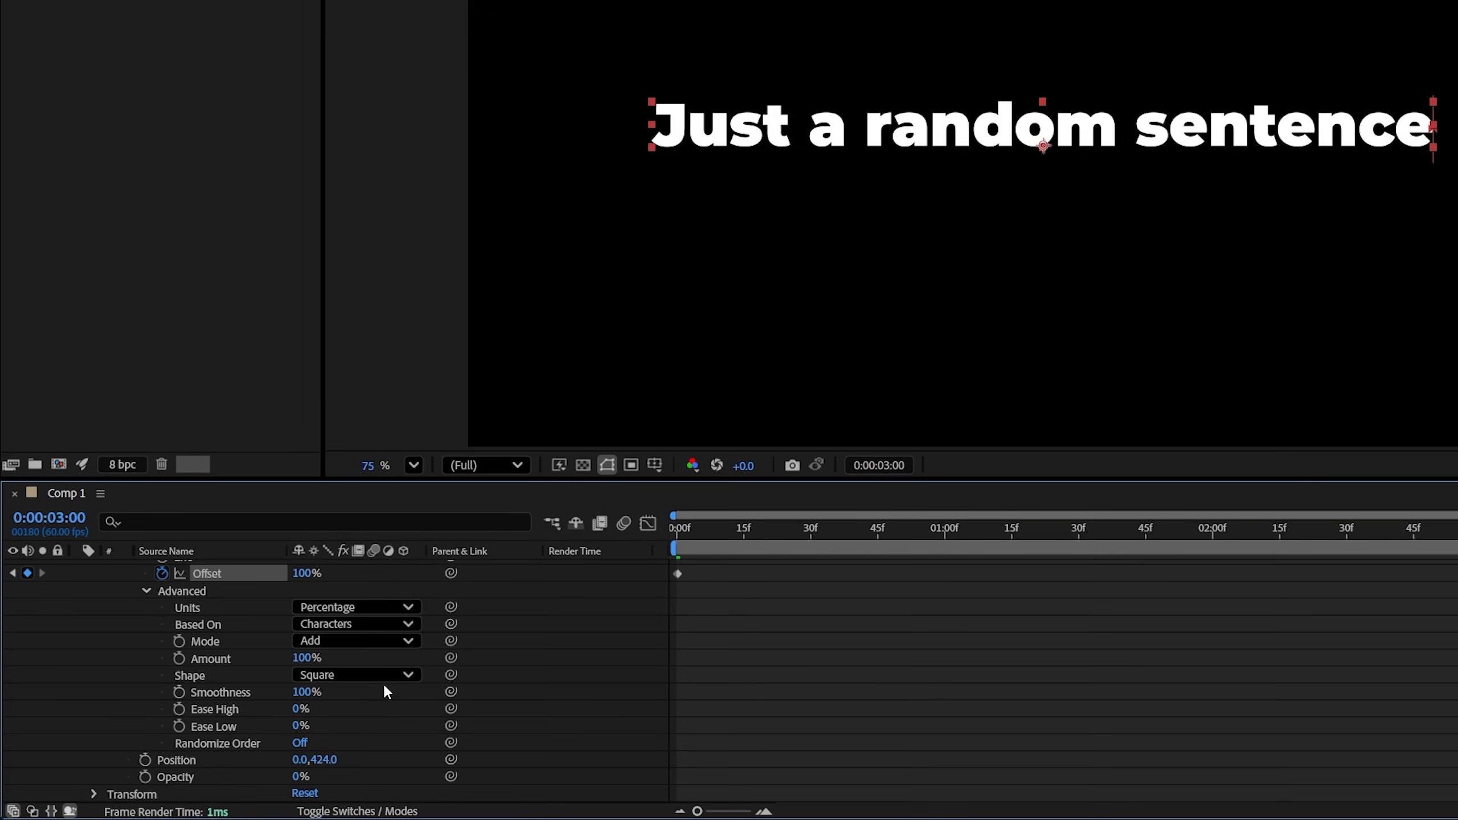
# Set selector Shape to Ramp Up, Ease High and Low to 50%, and Randomize Order on
pyautogui.click(356, 674)
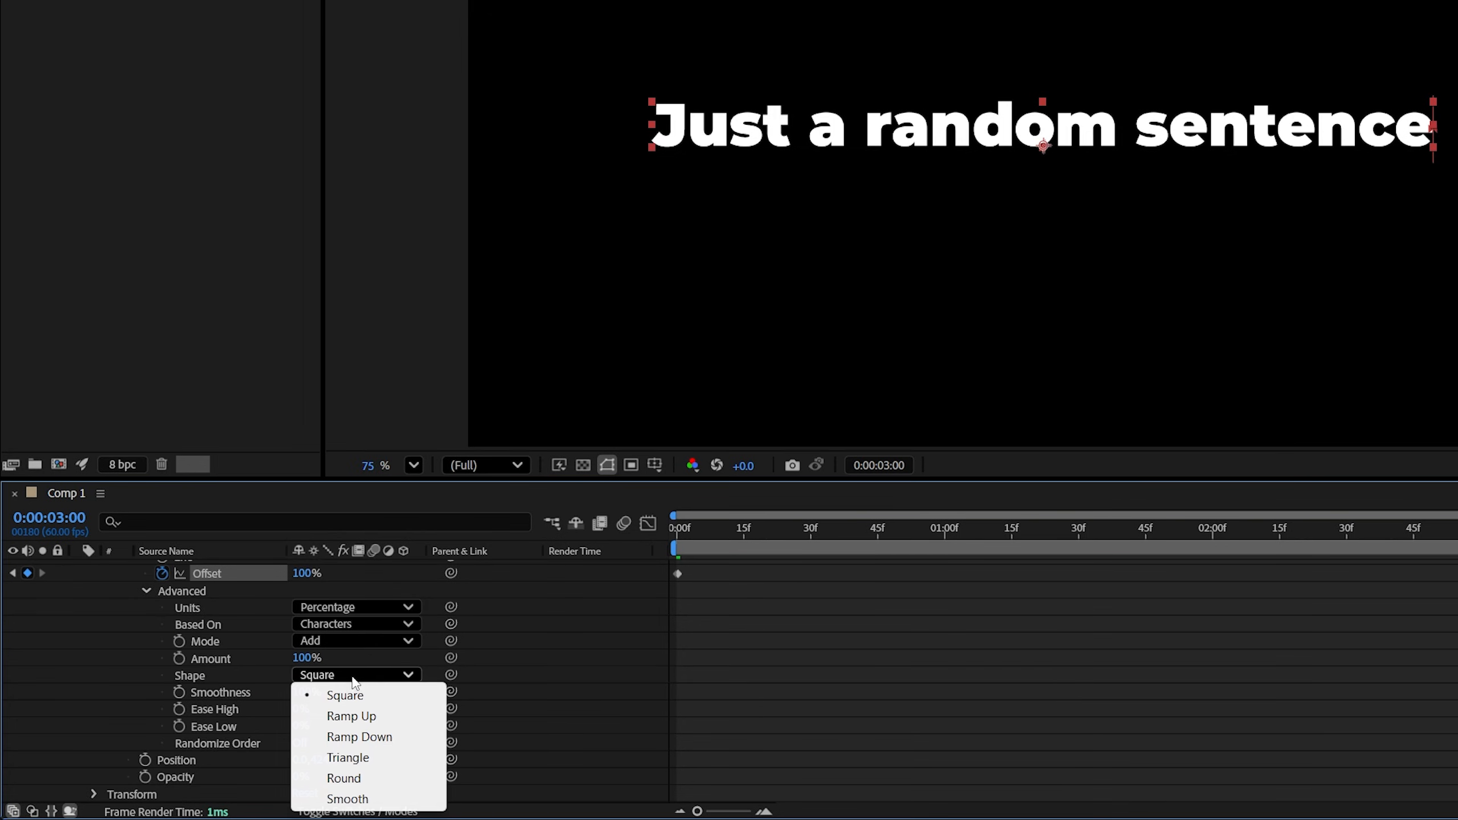
pyautogui.click(352, 716)
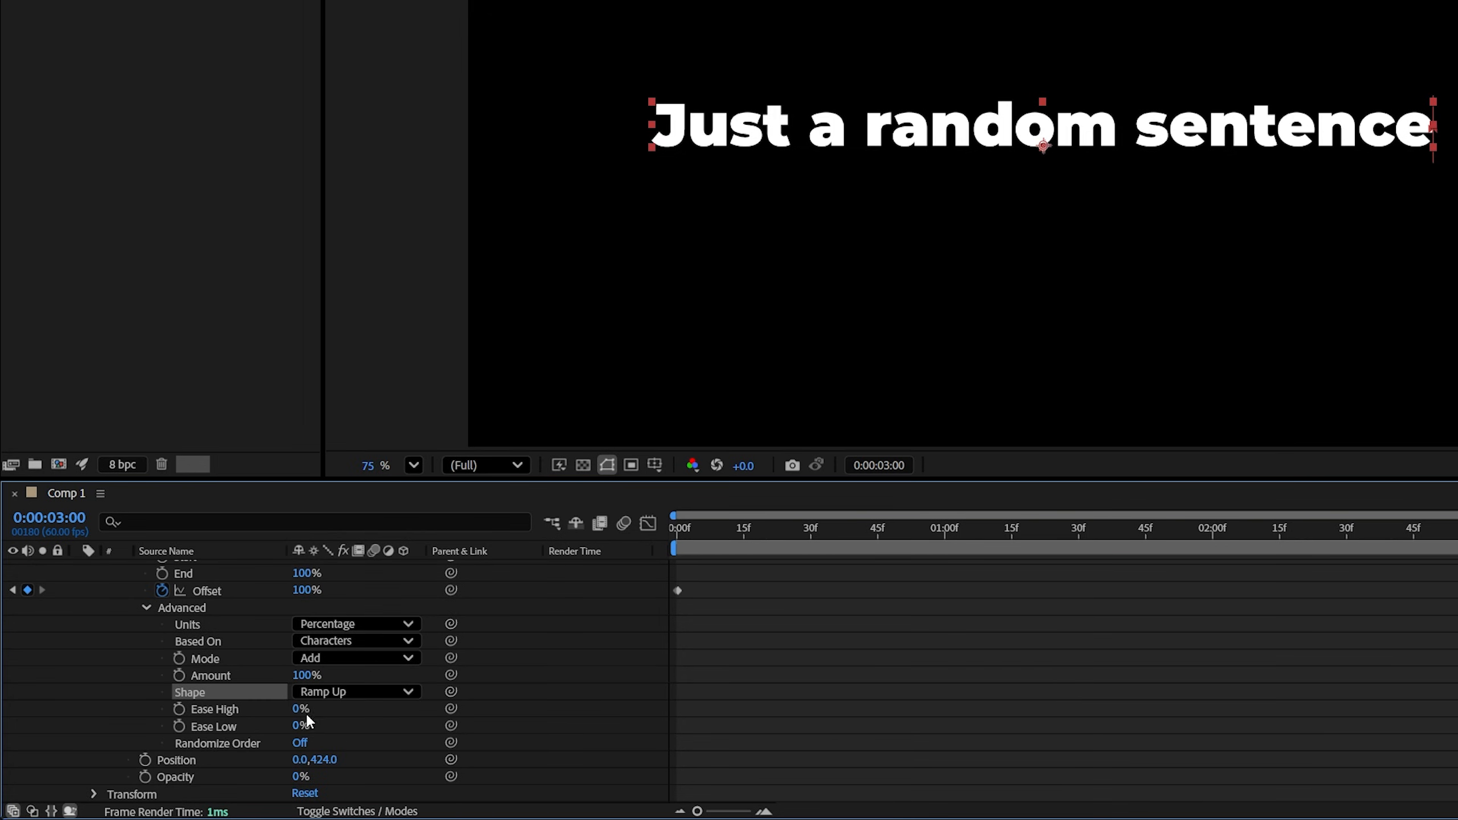
pyautogui.doubleClick(300, 709)
pyautogui.write('50')
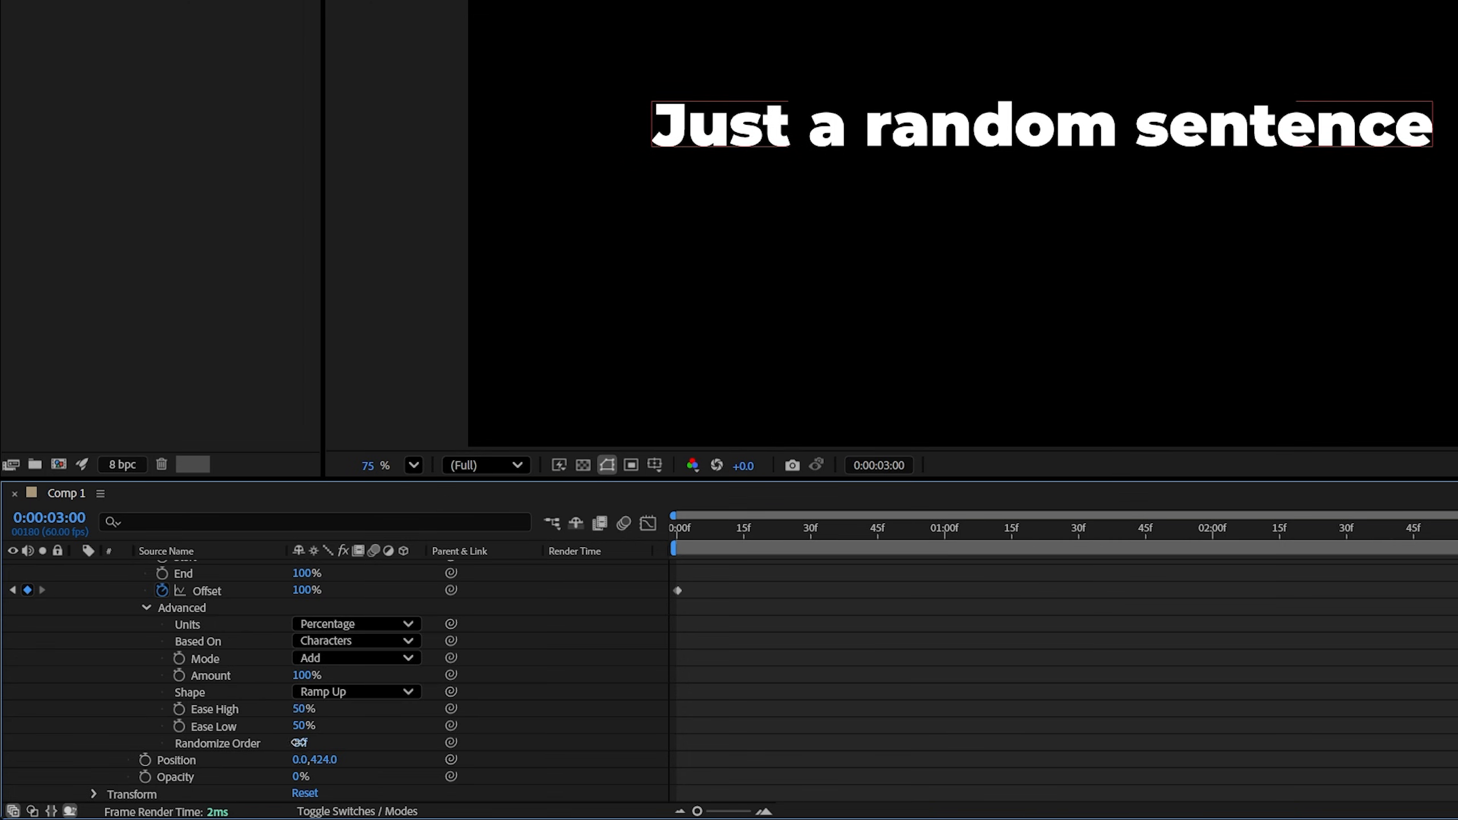
pyautogui.click(299, 743)
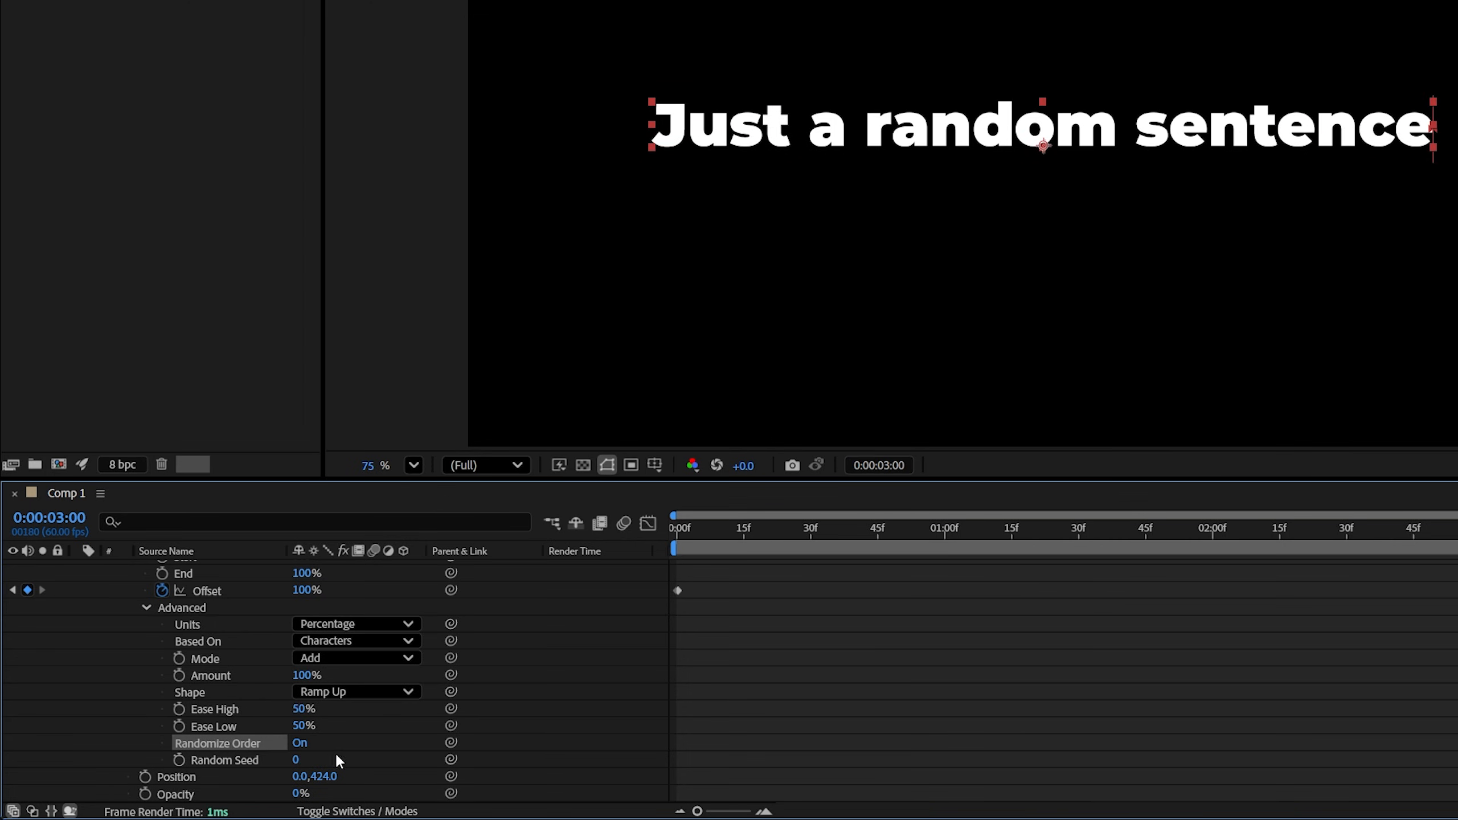
pyautogui.moveTo(528, 640)
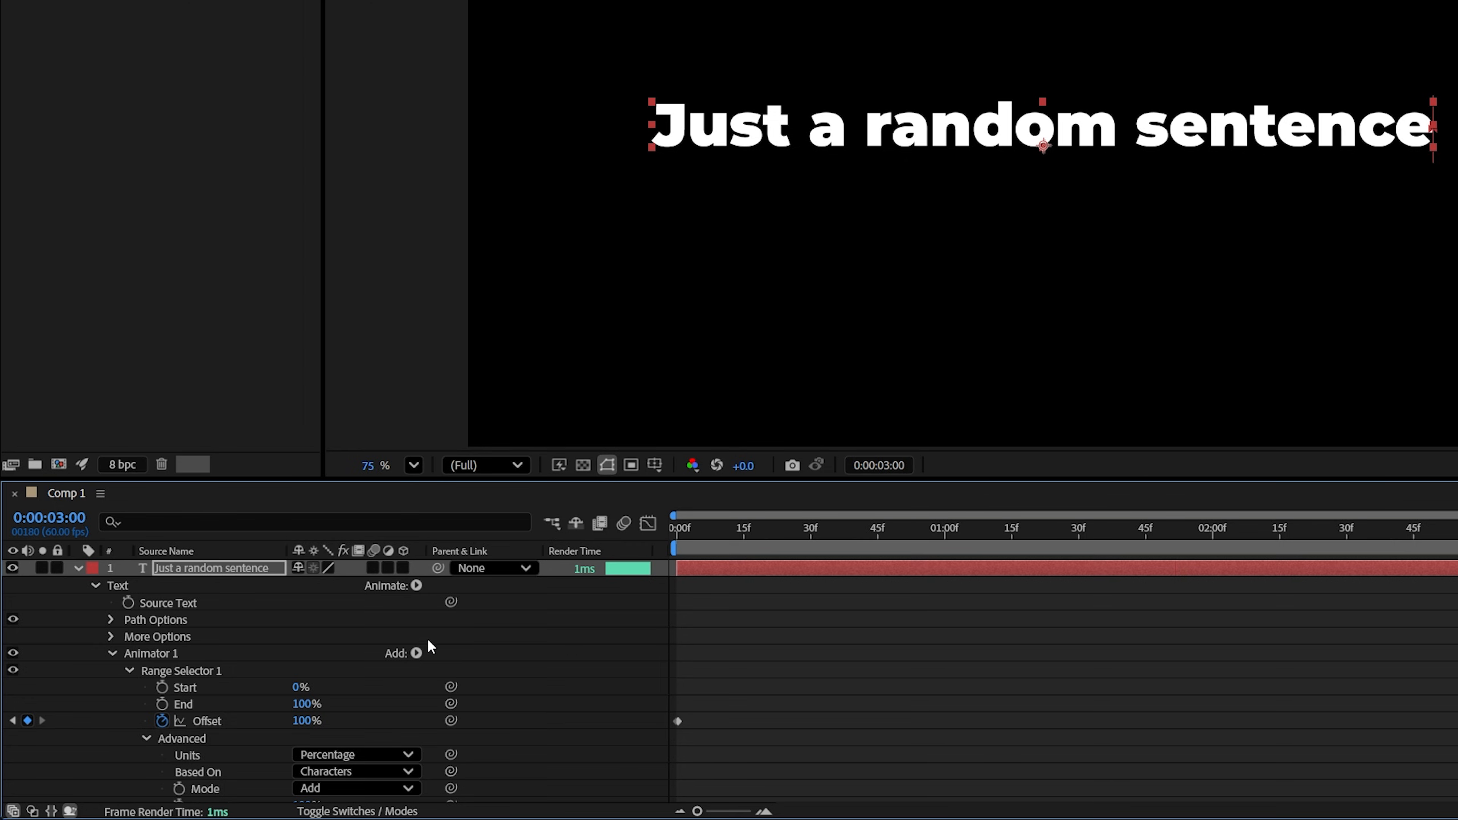
pyautogui.moveTo(386, 585)
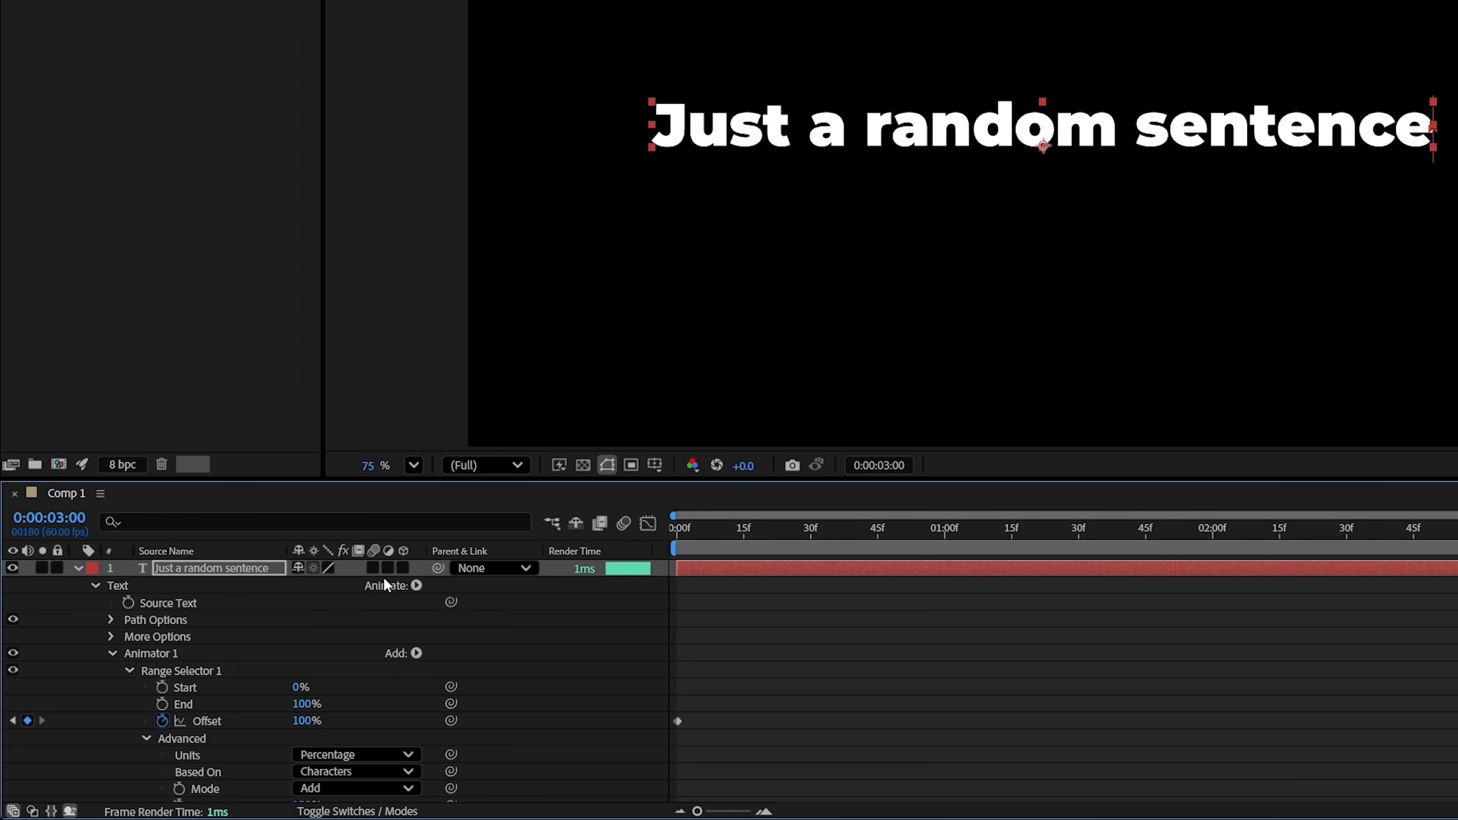